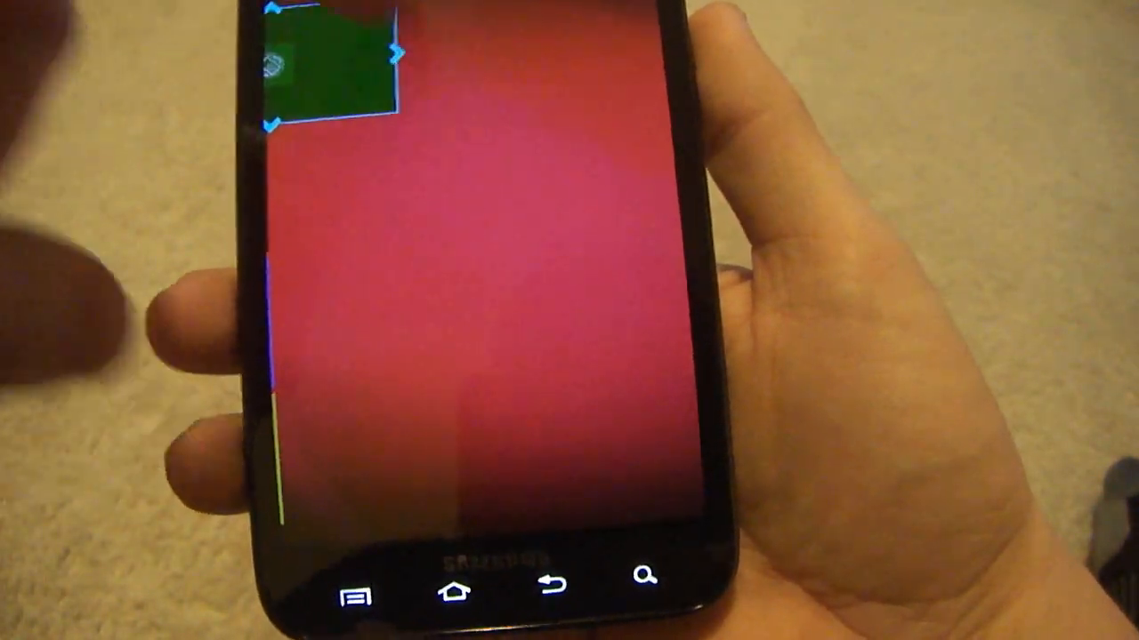
Step: Scroll down the home screen to reach the green tile
scroll("down", 3)
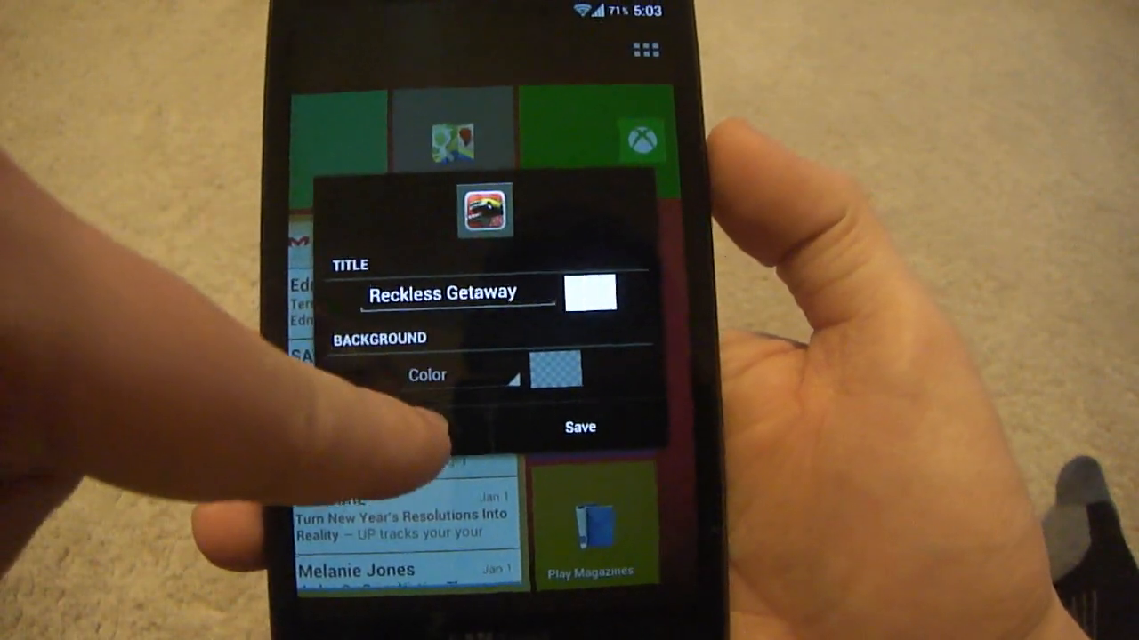
Step: Save the Reckless Getaway tile's title and dark background, select Calculator, and show all apps
left_click(579, 427)
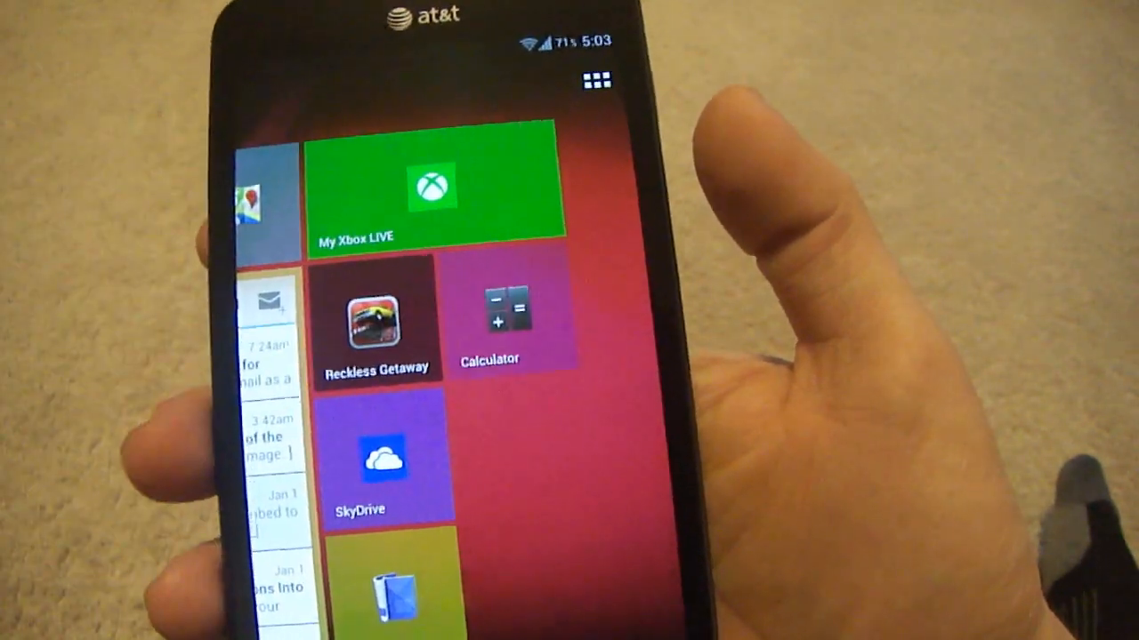
left_click(507, 311)
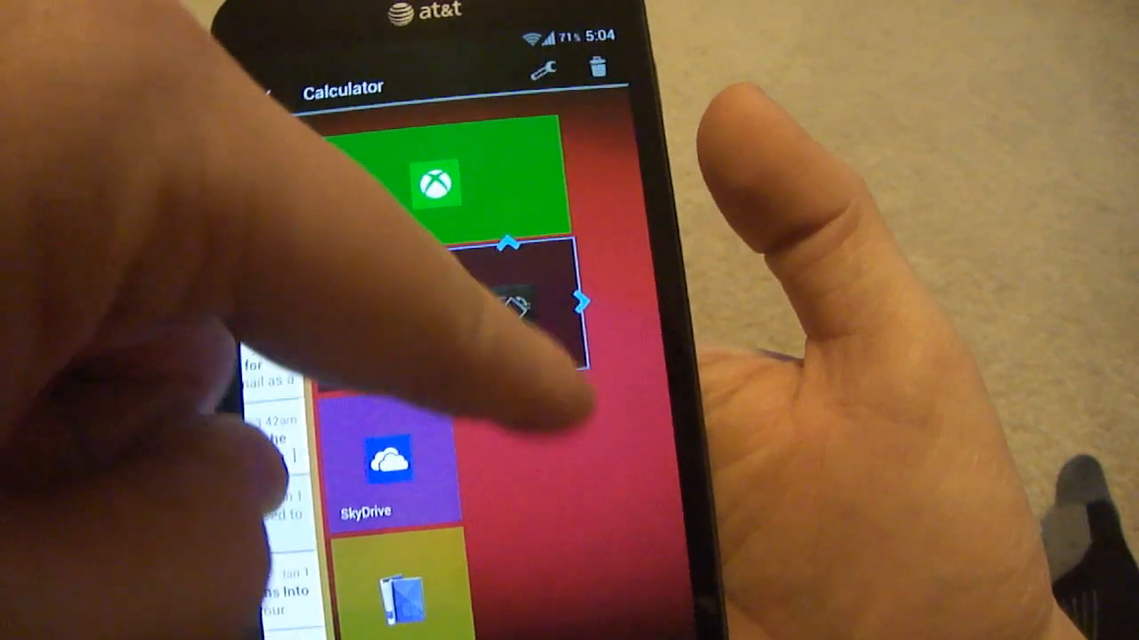
left_click(524, 303)
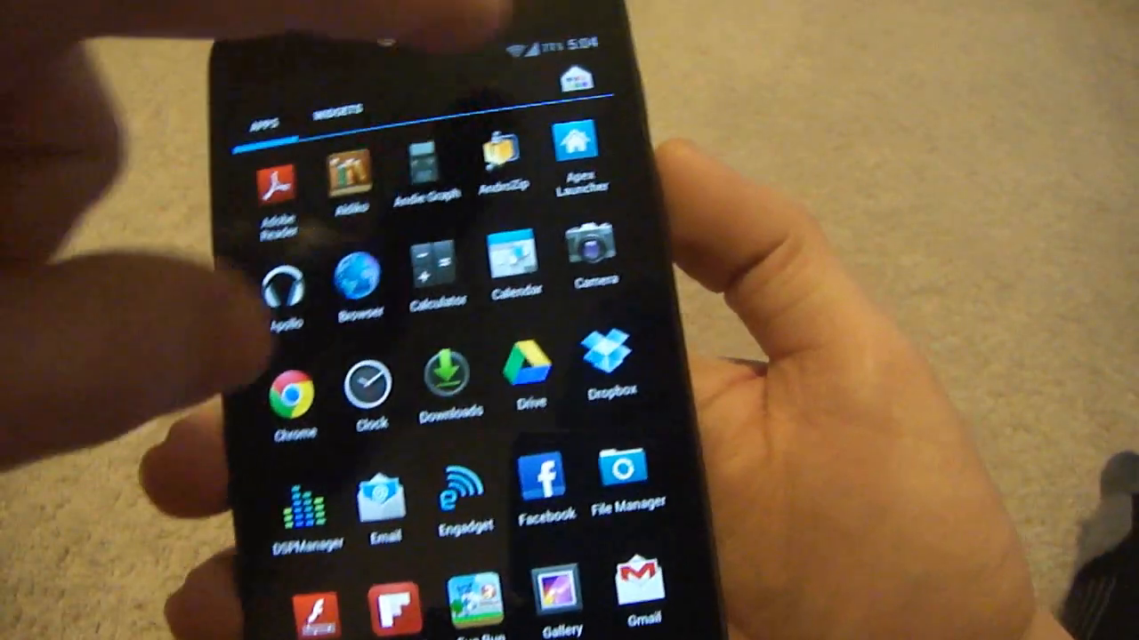
Step: Scroll the app list to Tile Settings and open General, where Theme shows Holo Dark
scroll("down", 3)
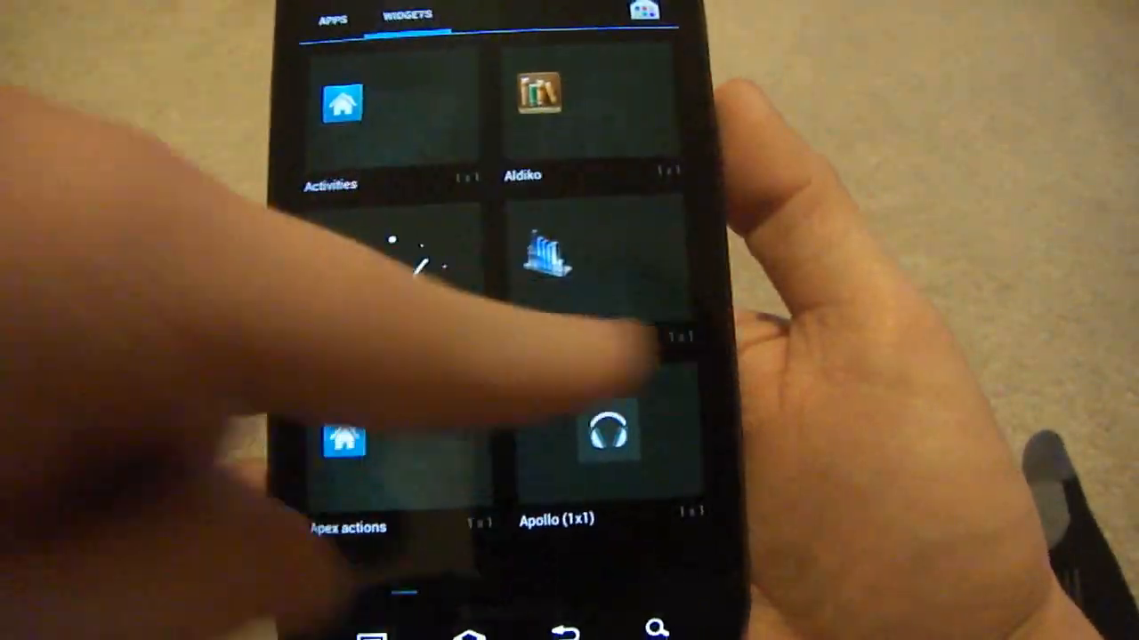
scroll("down", 3)
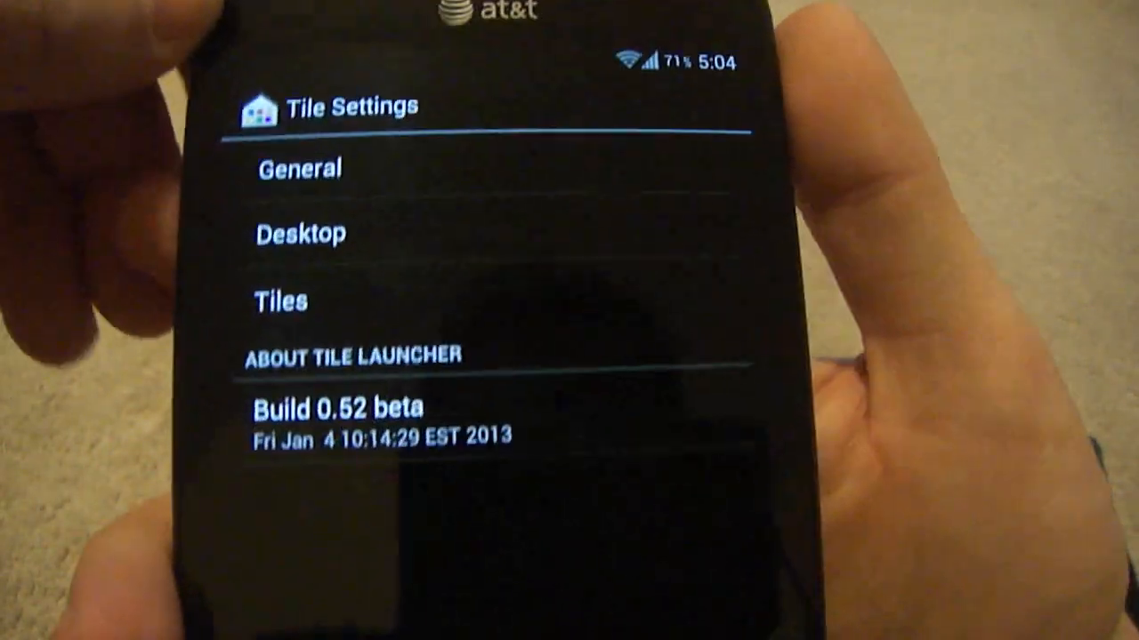
left_click(299, 168)
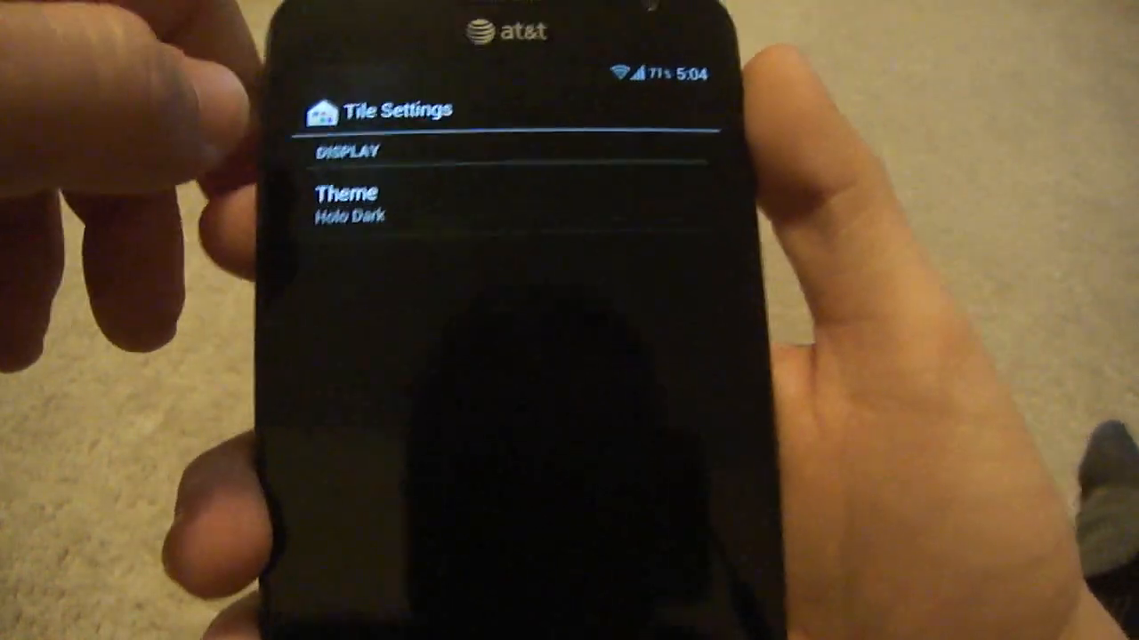
Step: Choose the Holo Light theme, then reopen launcher settings and pick a theme to trigger a restart
left_click(347, 200)
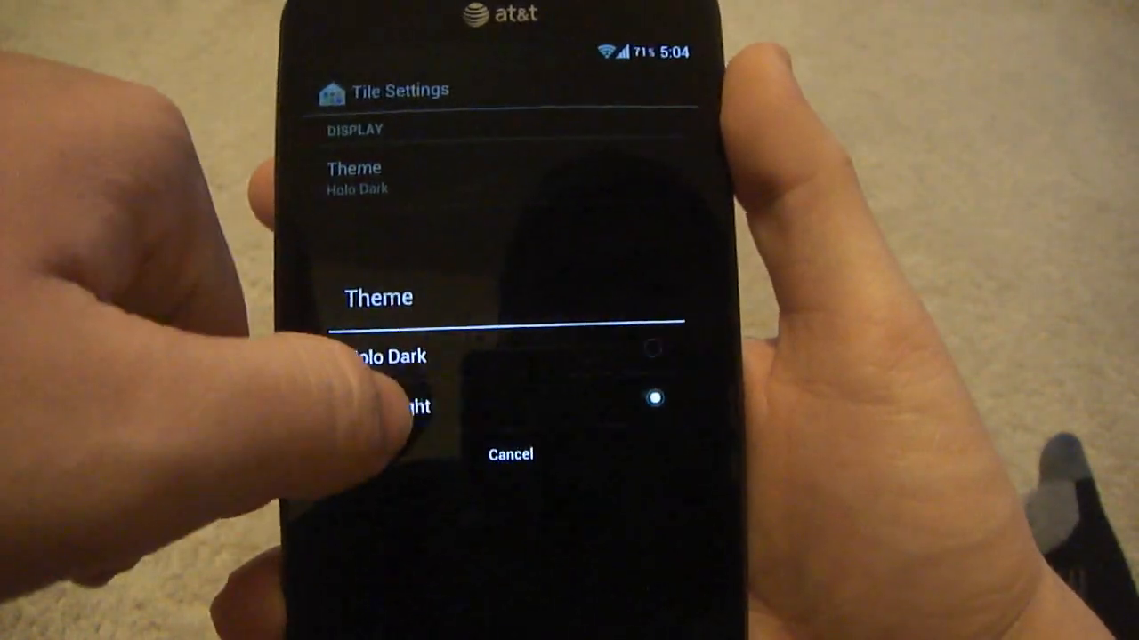
left_click(383, 406)
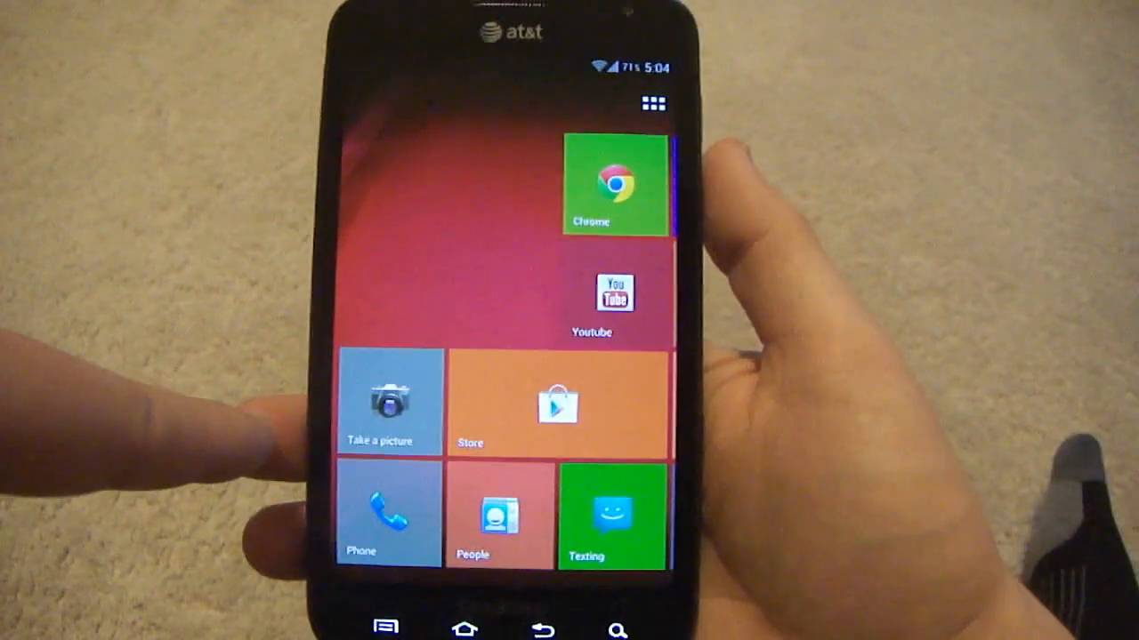
left_click(612, 184)
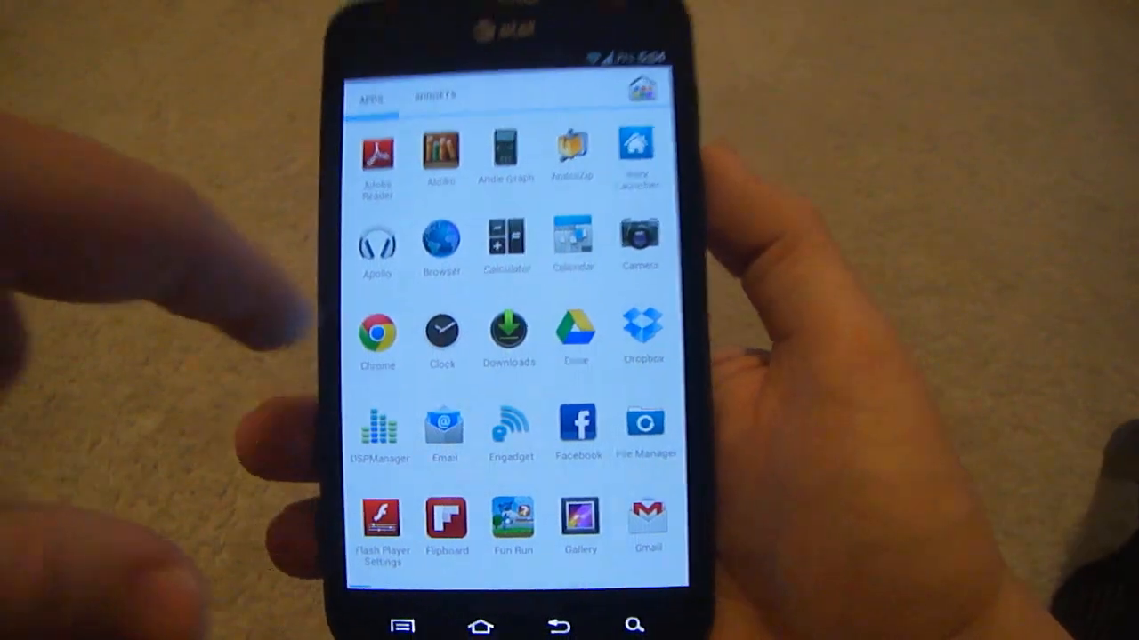
scroll("down", 3)
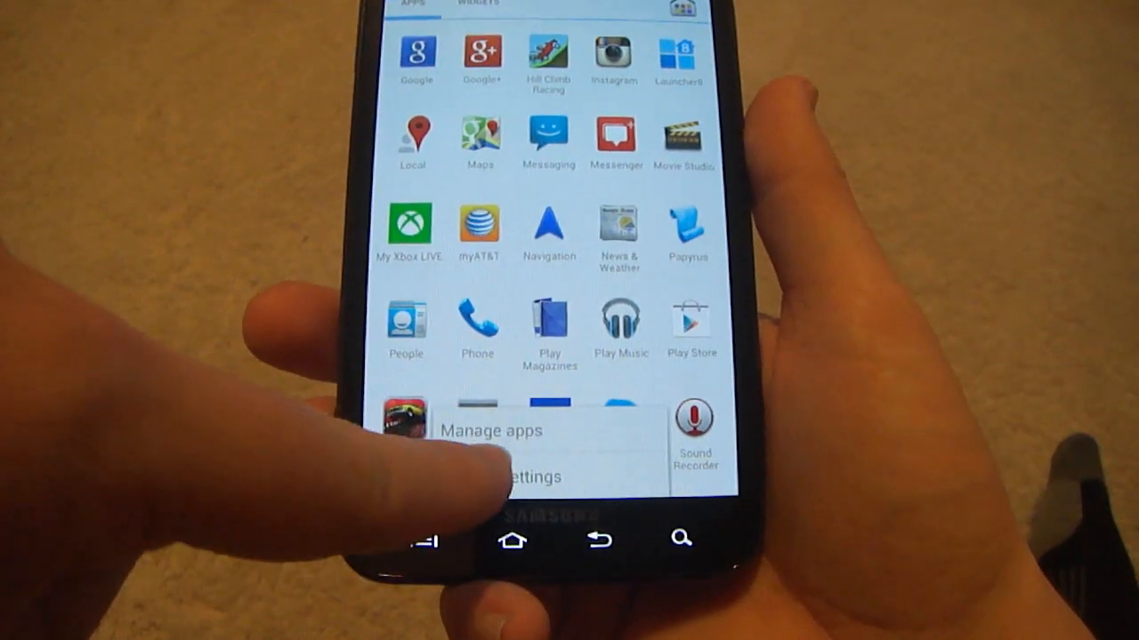
left_click(516, 477)
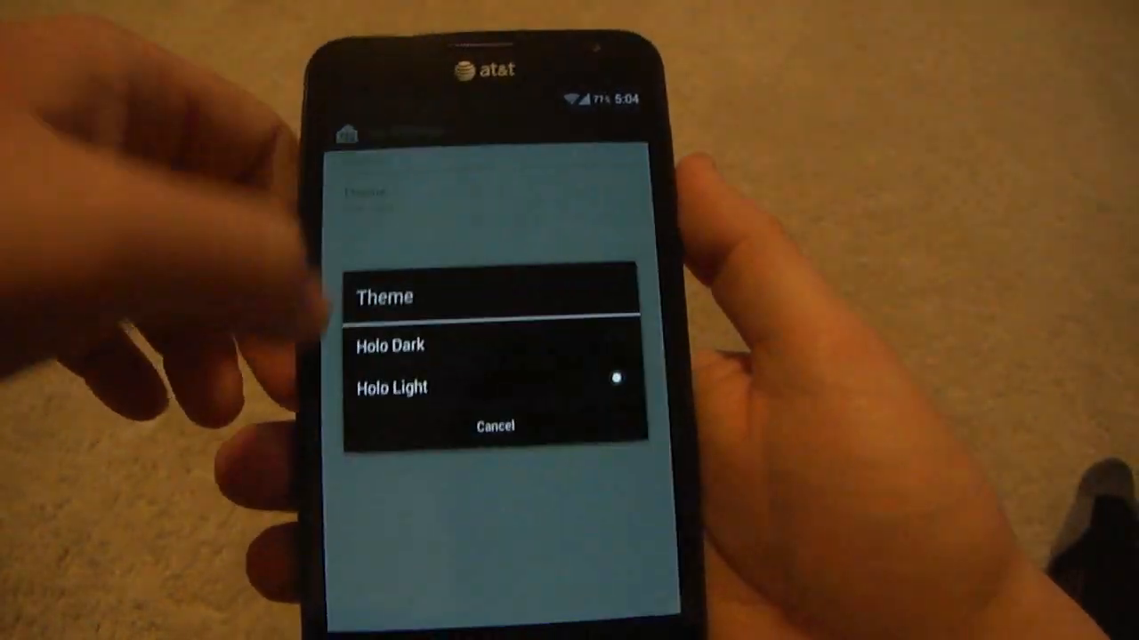
left_click(391, 387)
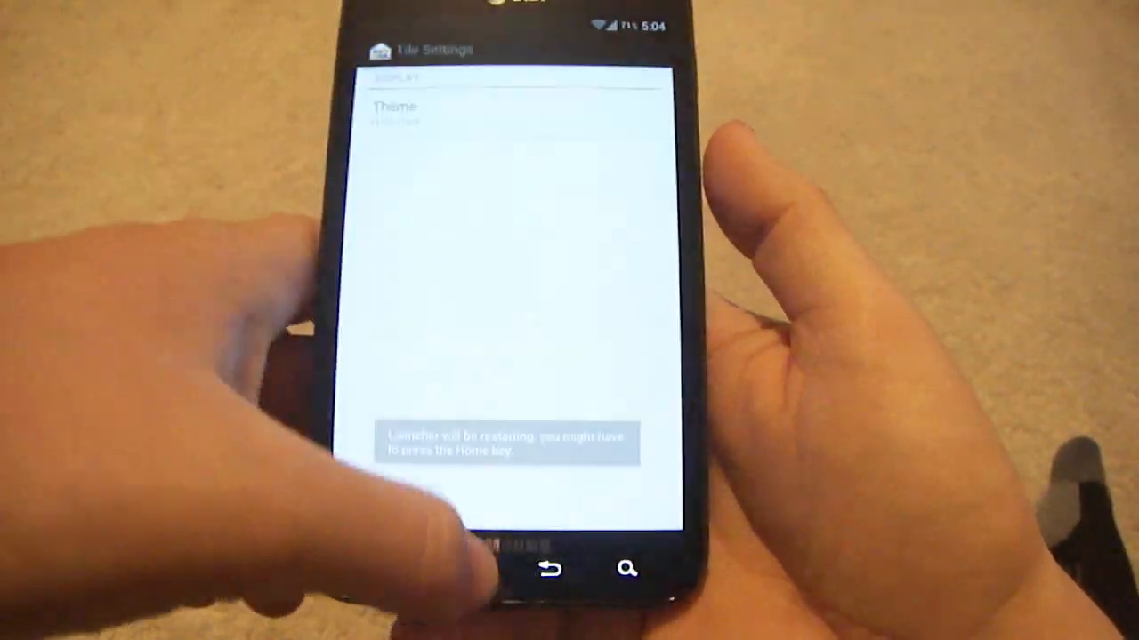